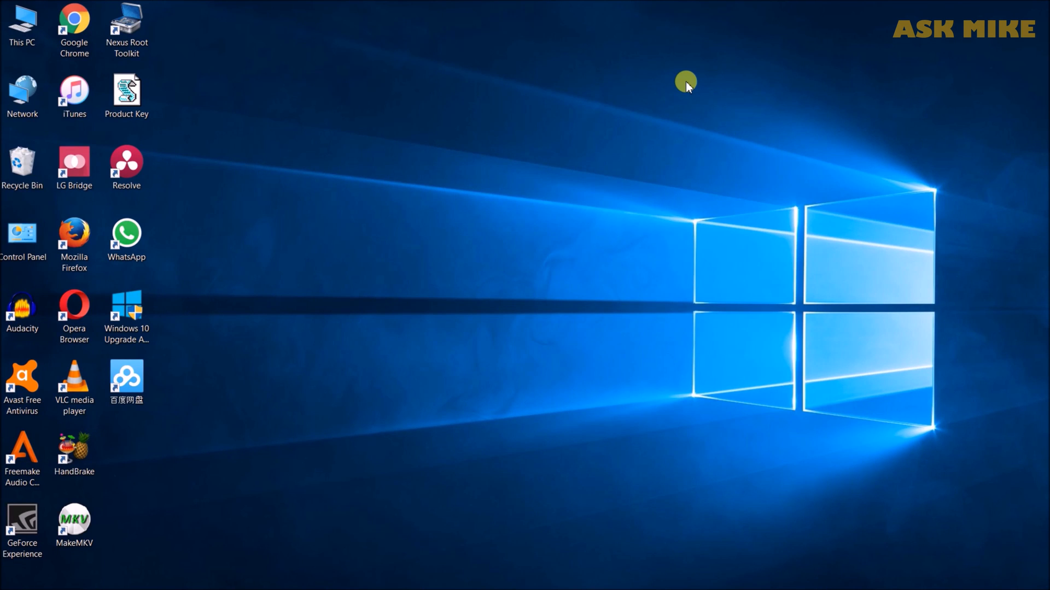
{"action": "mouse_move", "coordinate": [537, 191]}
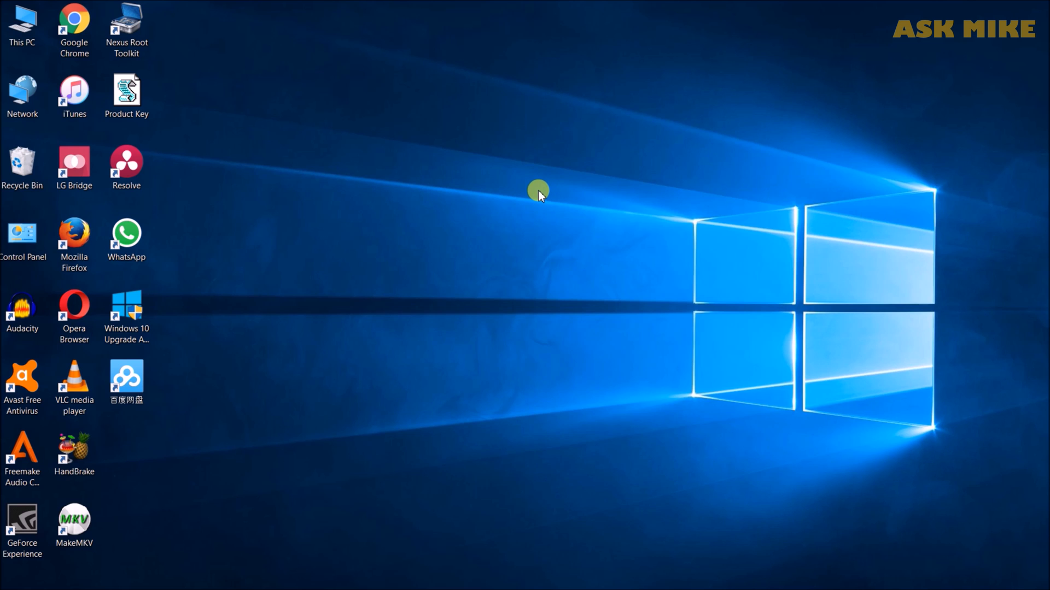
{"action": "mouse_move", "coordinate": [525, 263]}
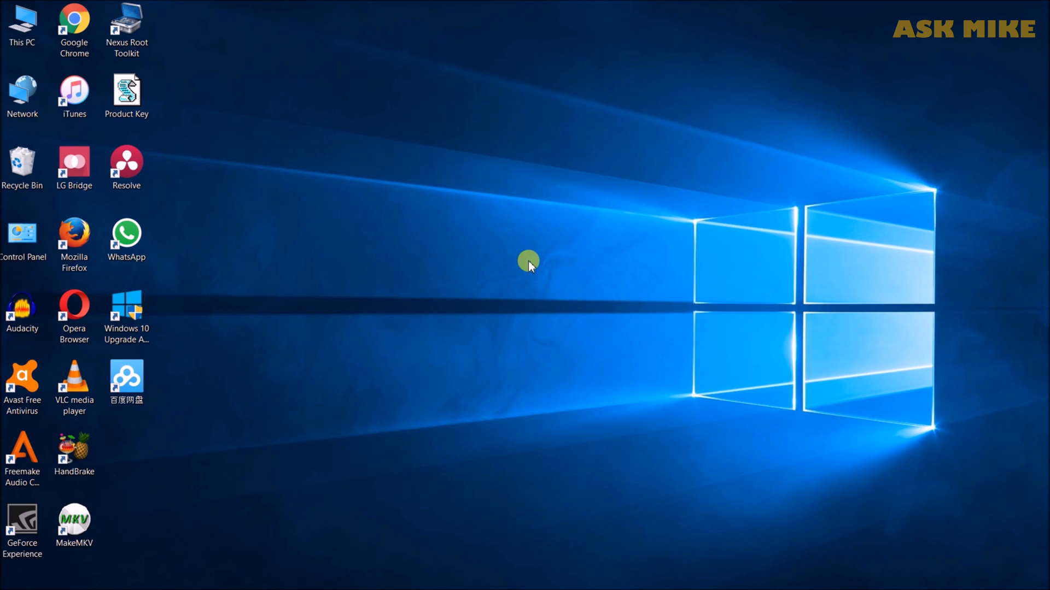
{"action": "mouse_move", "coordinate": [354, 445]}
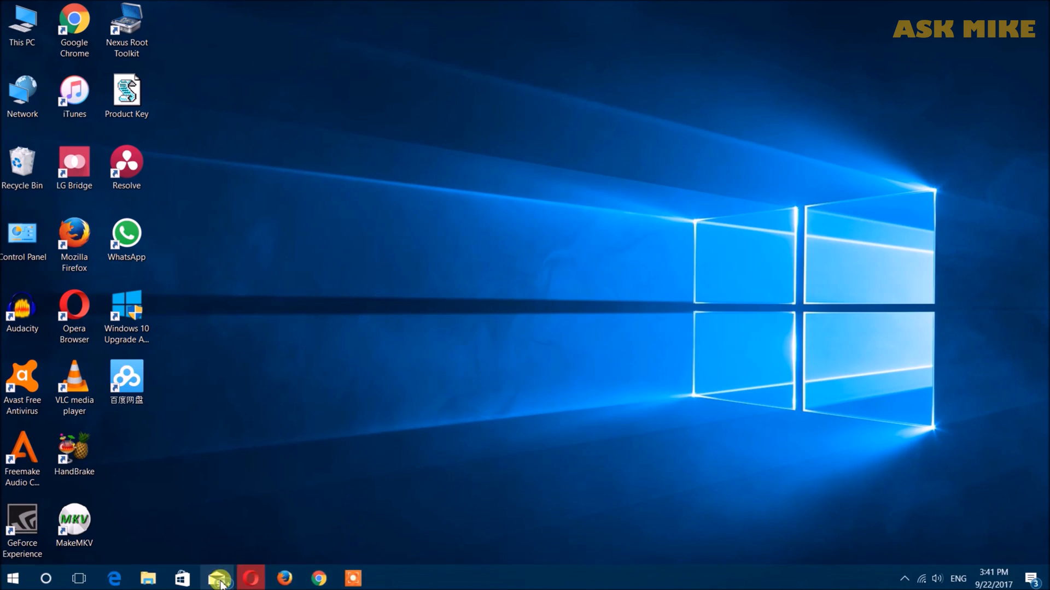
Step: Restore the D:\Nexus 6 folder window showing the ROM, GApps and TWRP files
{"action": "left_click", "coordinate": [217, 578]}
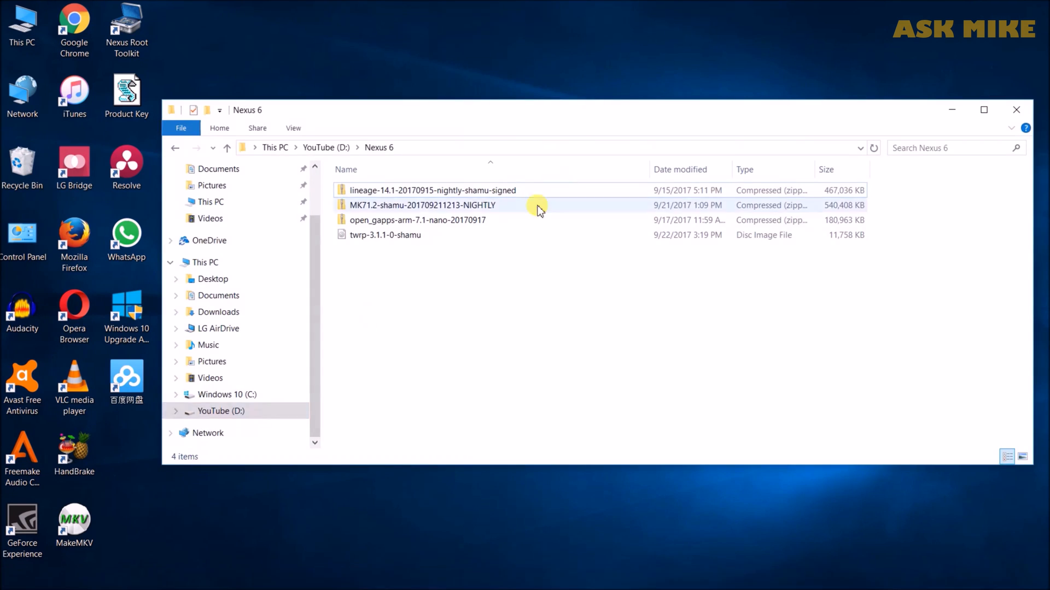
{"action": "mouse_move", "coordinate": [385, 236]}
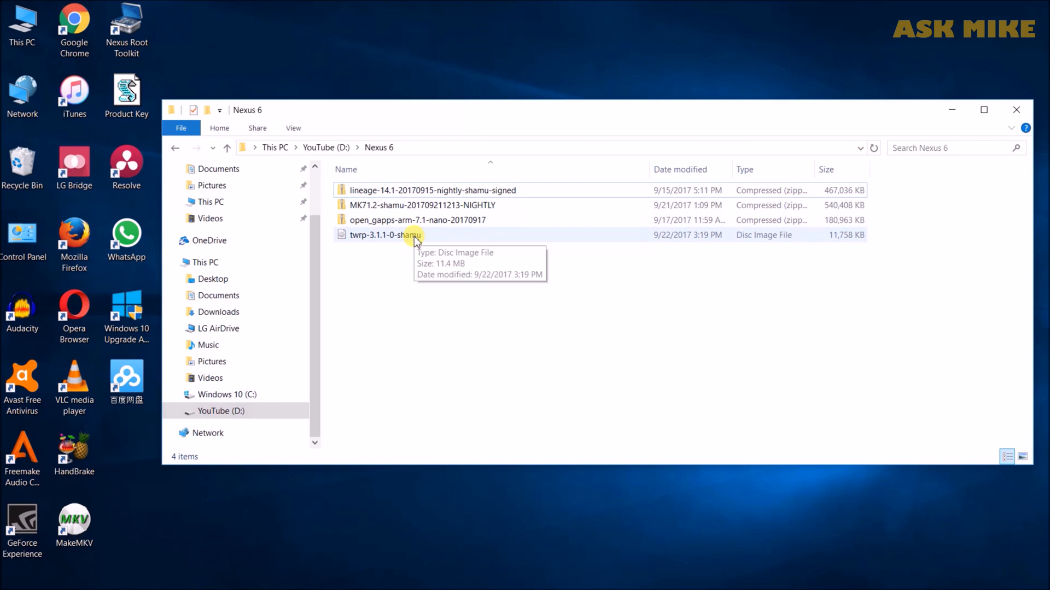
{"action": "mouse_move", "coordinate": [421, 205]}
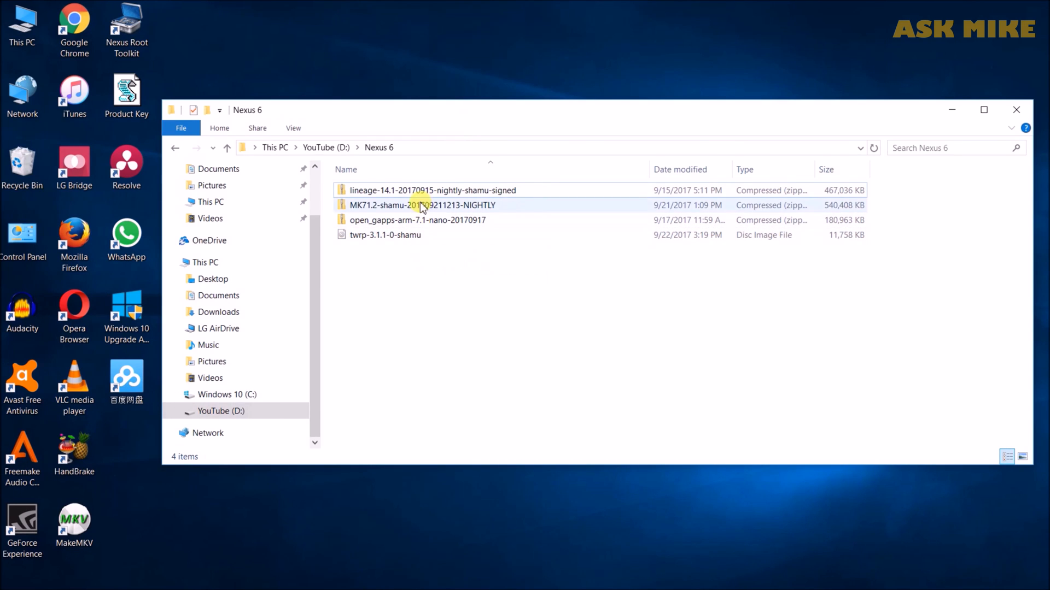
{"action": "mouse_move", "coordinate": [422, 205]}
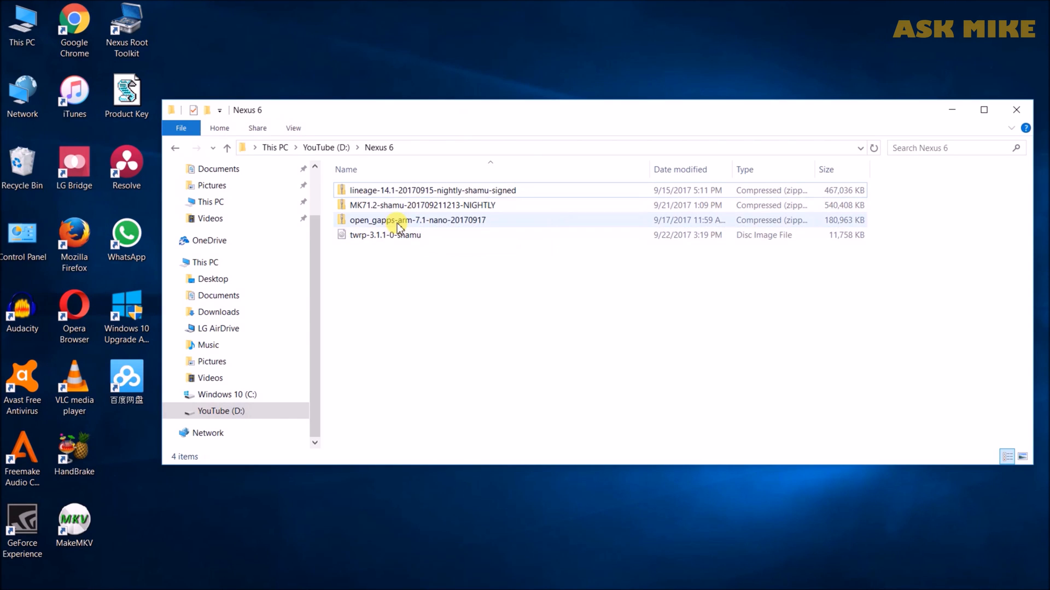
{"action": "mouse_move", "coordinate": [450, 224]}
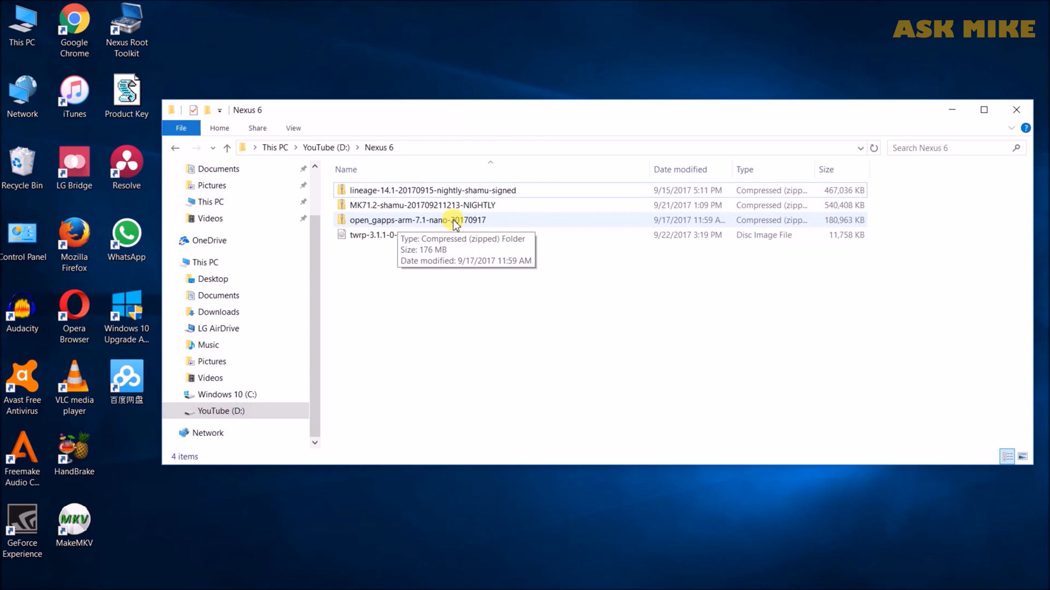
{"action": "mouse_move", "coordinate": [498, 288]}
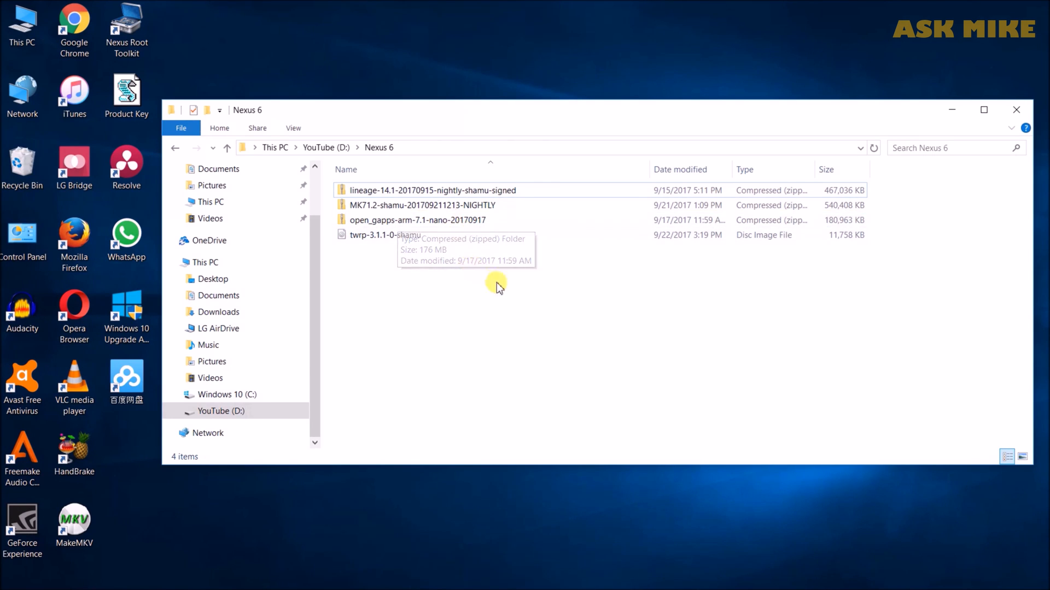
{"action": "mouse_move", "coordinate": [492, 276]}
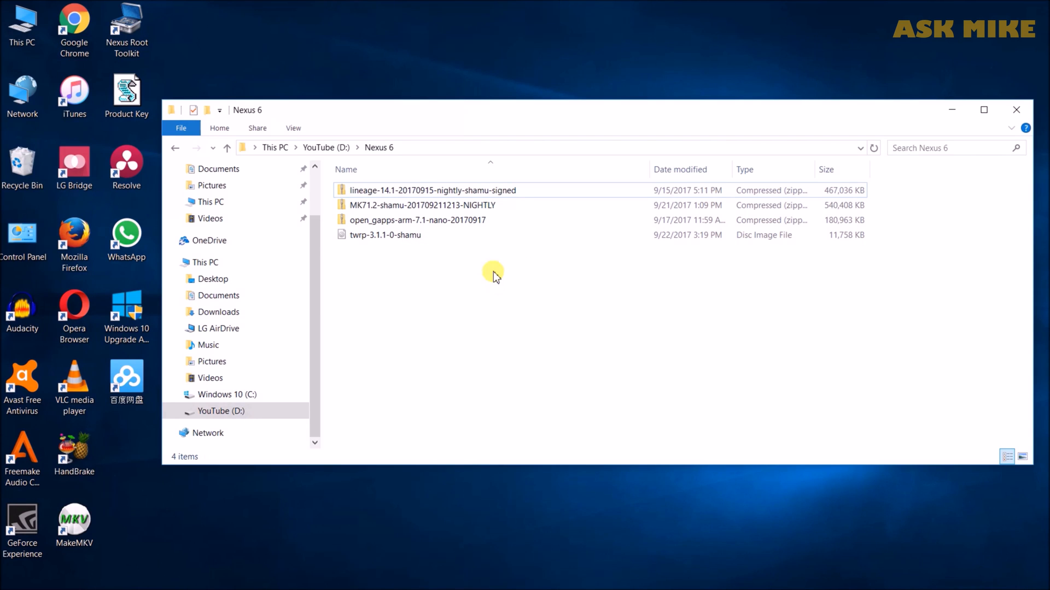
{"action": "mouse_move", "coordinate": [466, 220]}
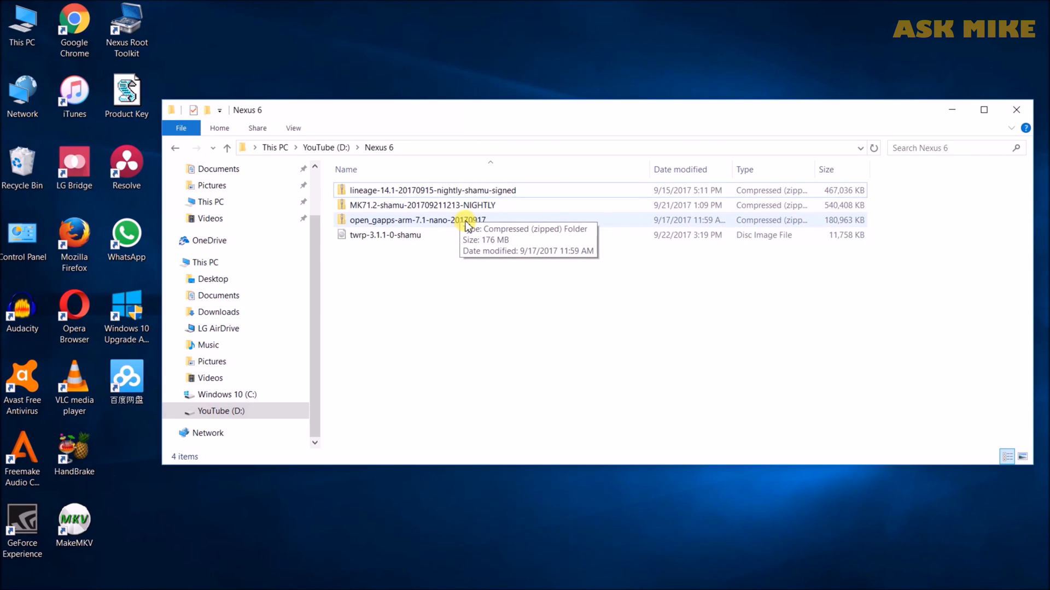
{"action": "mouse_move", "coordinate": [471, 316]}
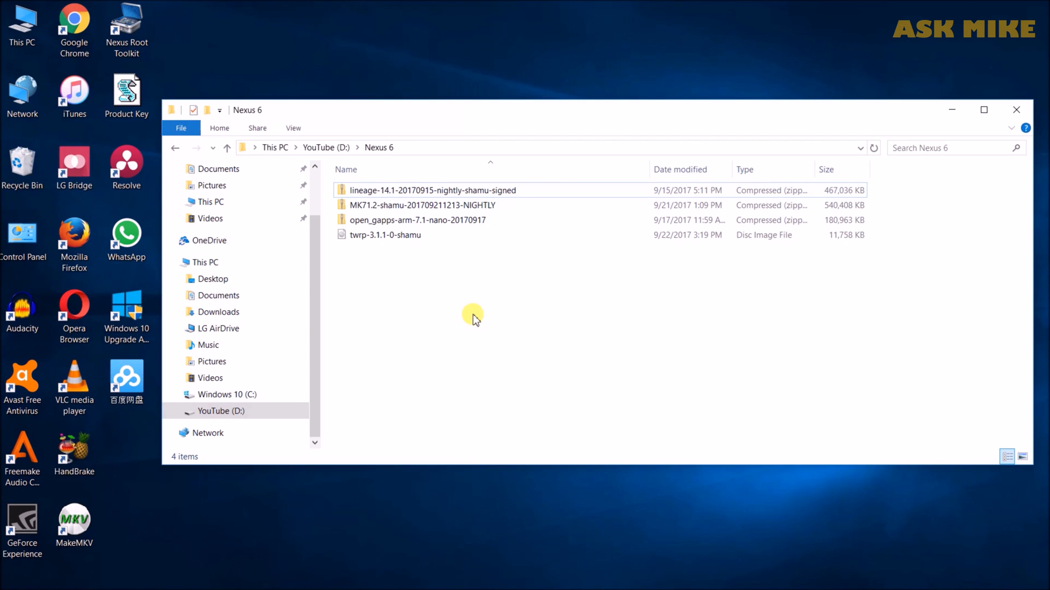
{"action": "mouse_move", "coordinate": [584, 169]}
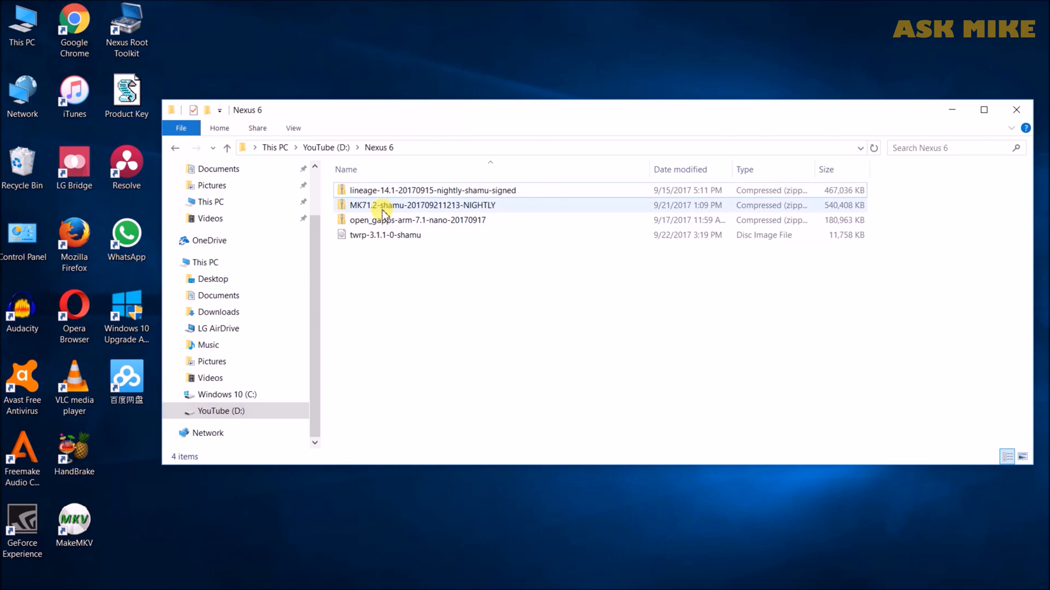
{"action": "left_click", "coordinate": [510, 295]}
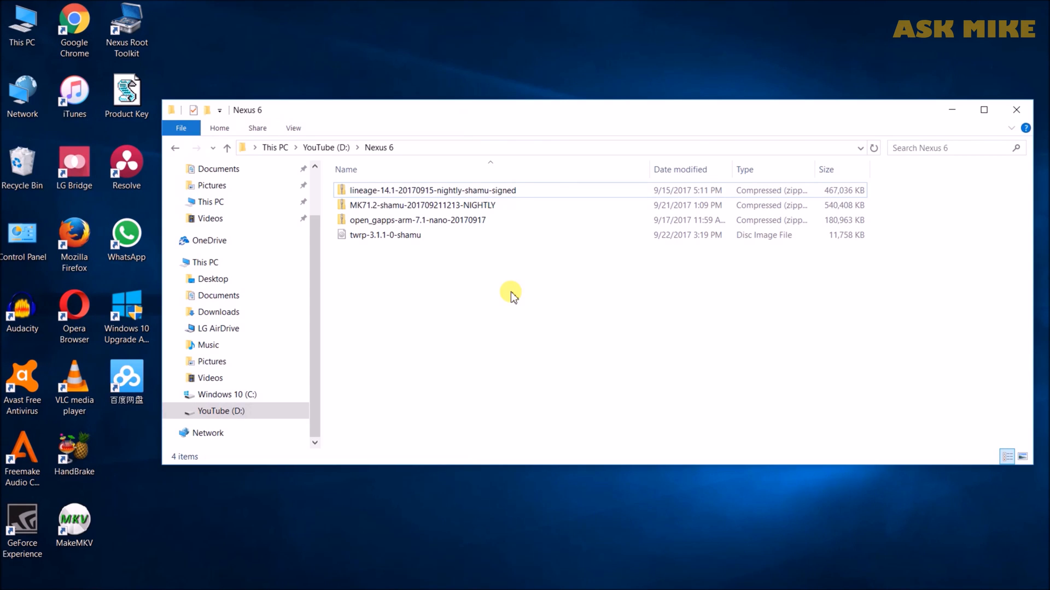
{"action": "mouse_move", "coordinate": [998, 141]}
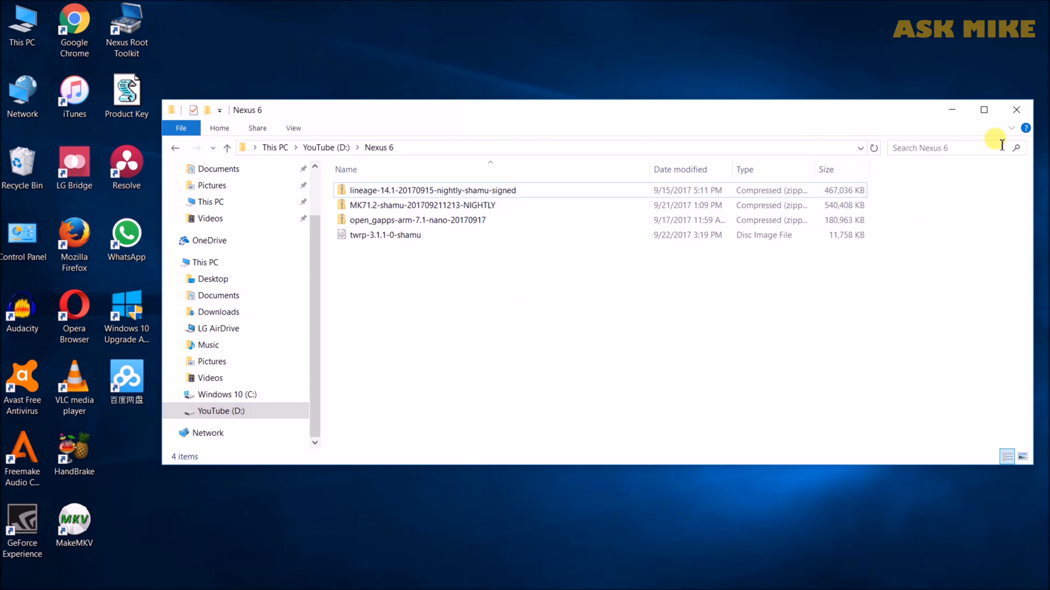